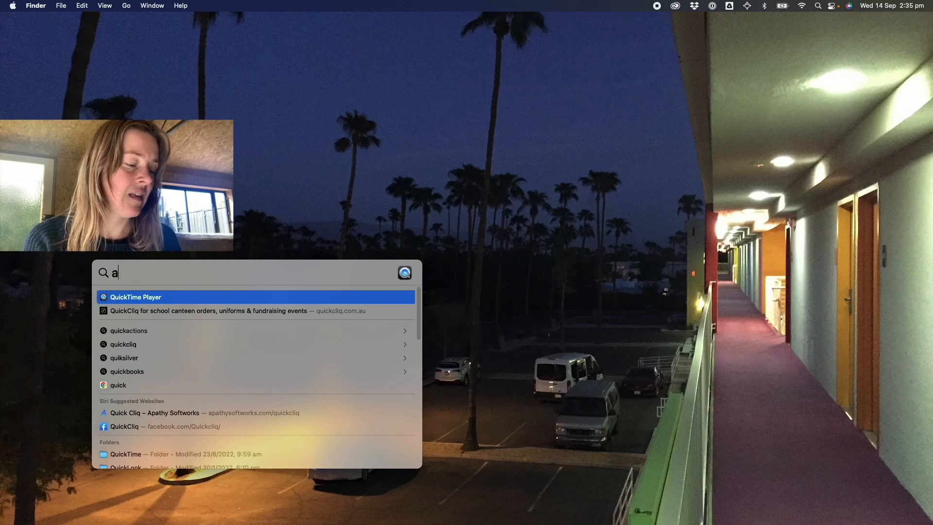
- Launch Automator from a Spotlight search
text(utomator)
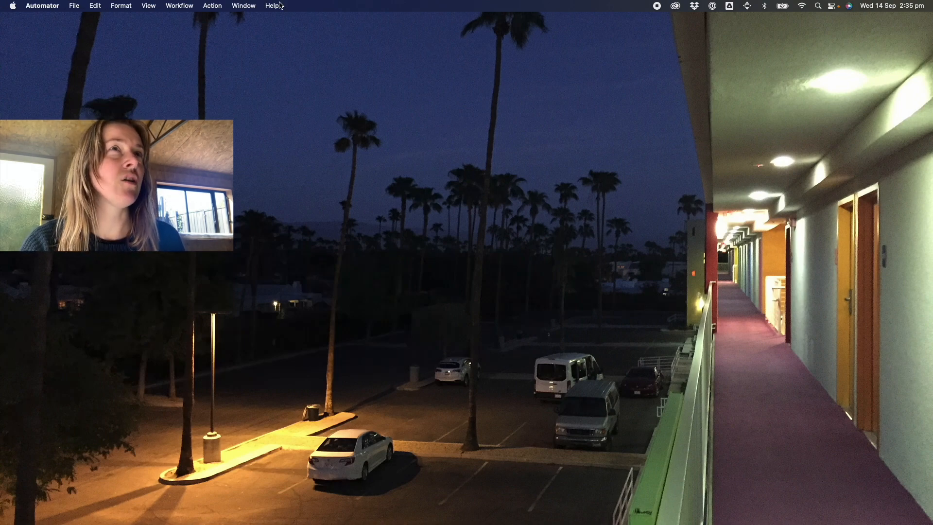
- Create a new Automator document of type Workflow from the File menu
click(73, 6)
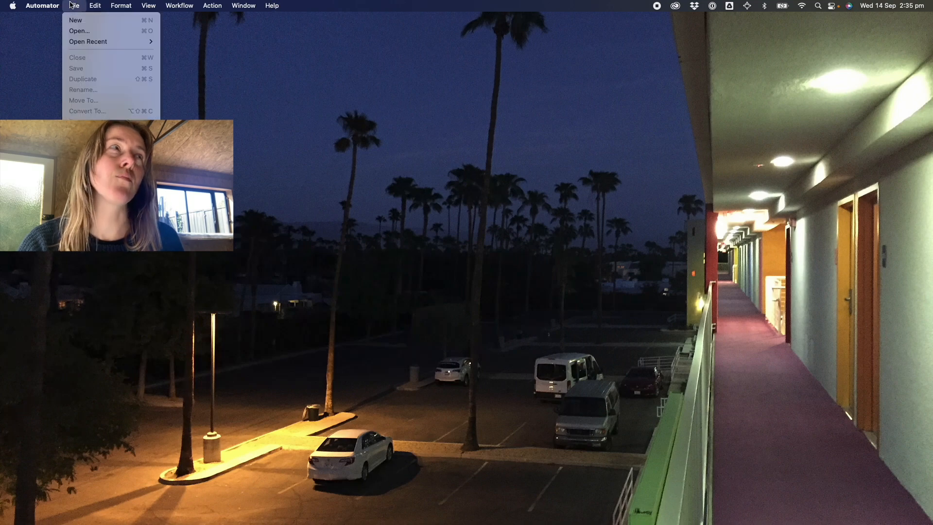
click(76, 20)
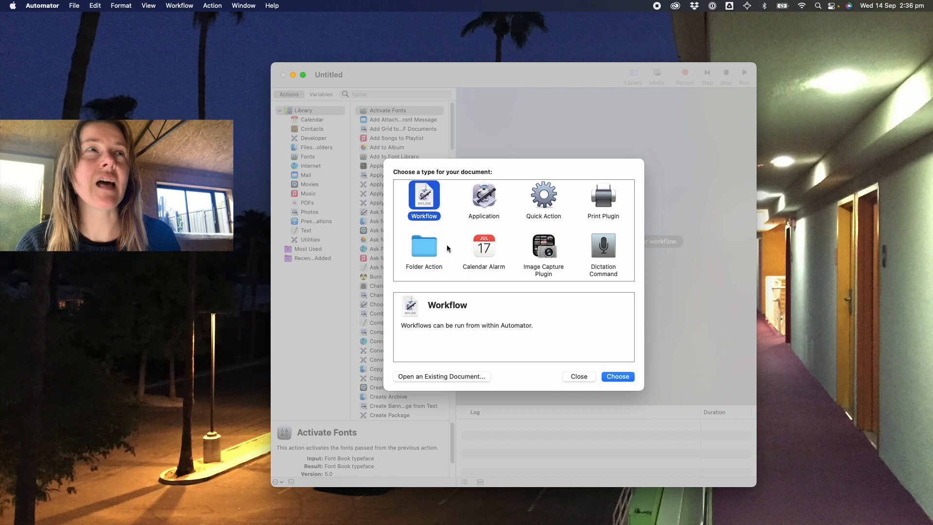
mouse_move(513, 203)
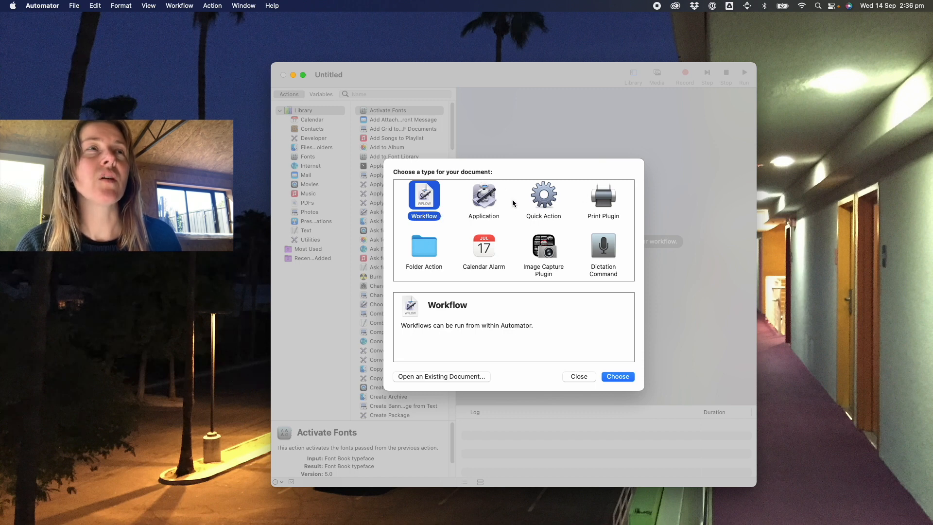
mouse_move(465, 266)
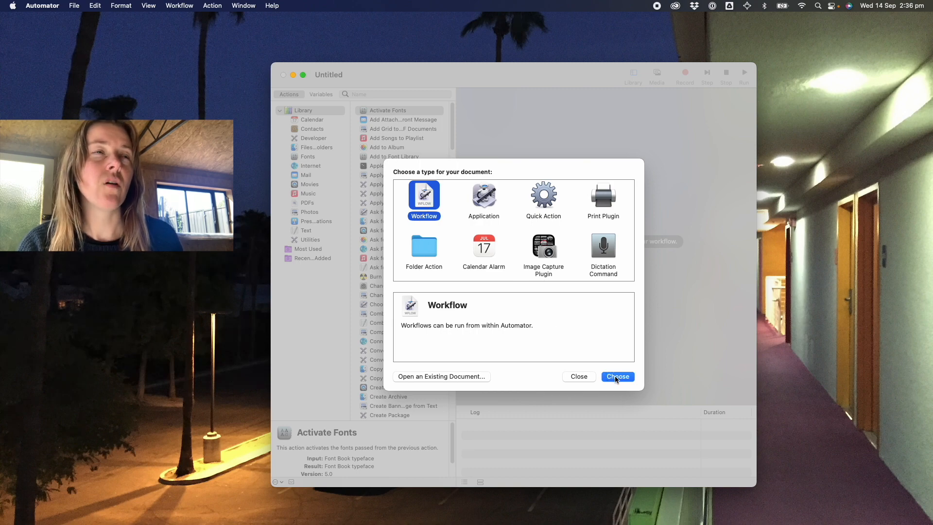
click(617, 376)
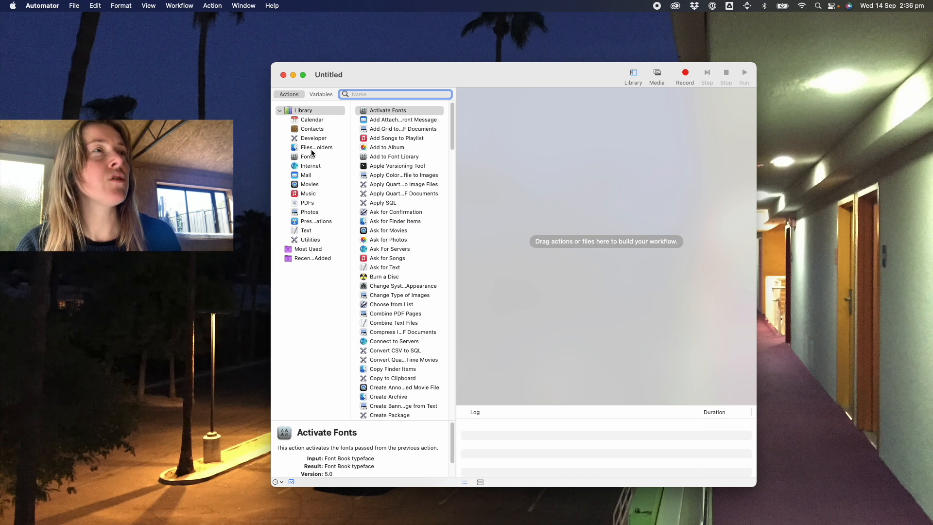
- Add Ask for Finder Items from Files & Folders with Allow Multiple Selection ticked
click(316, 147)
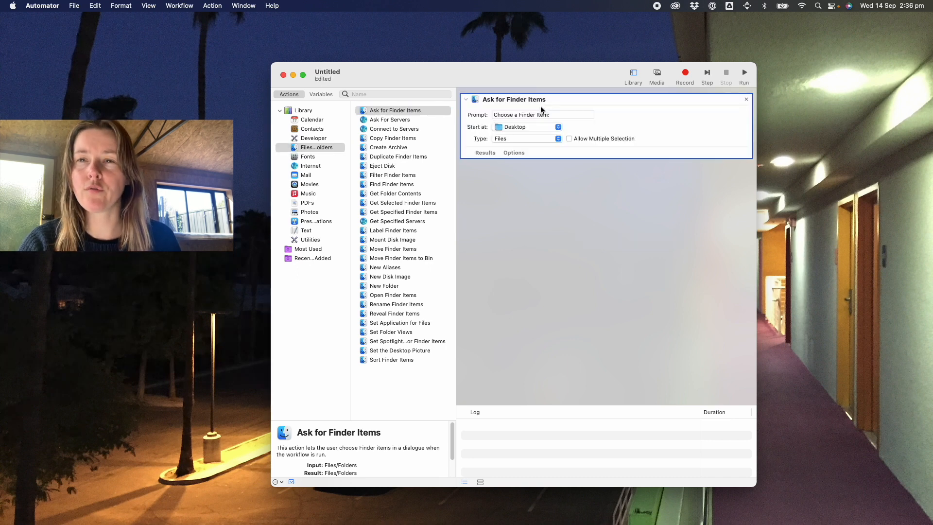
mouse_move(525, 126)
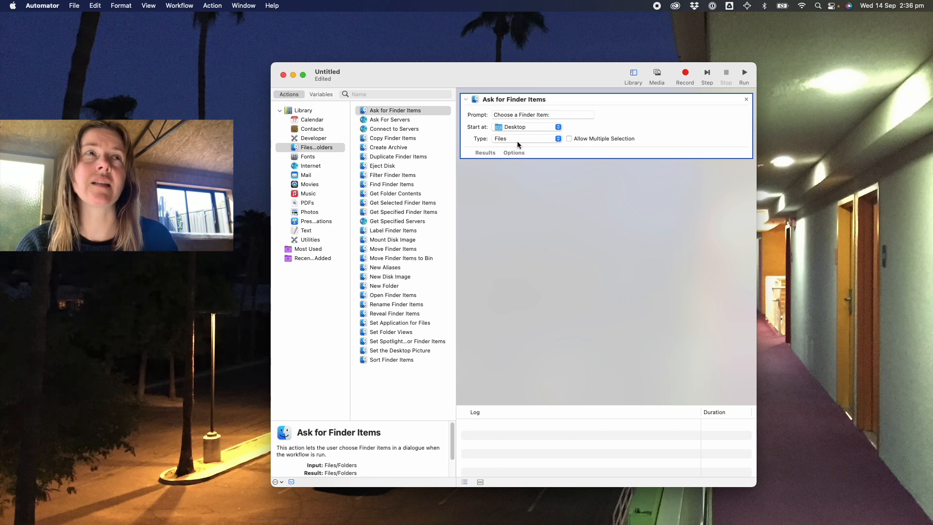
click(569, 138)
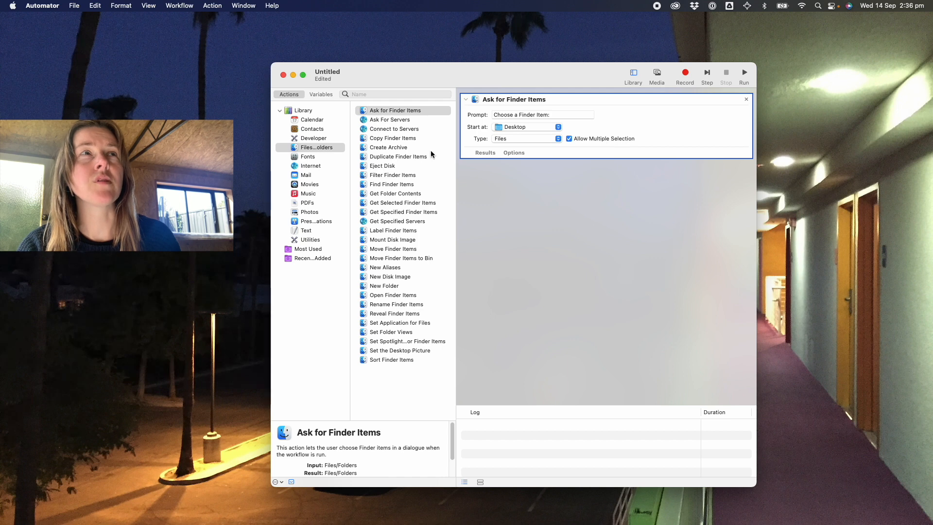
mouse_move(439, 157)
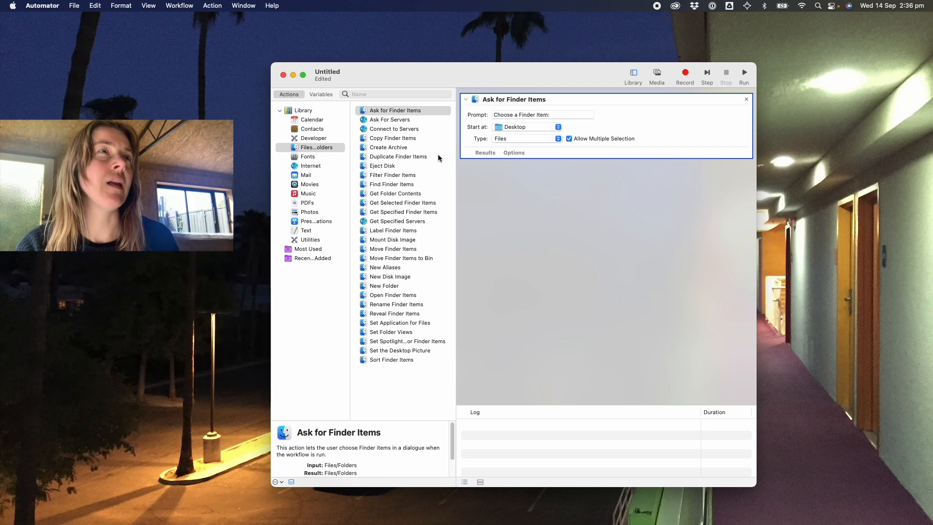
mouse_move(434, 165)
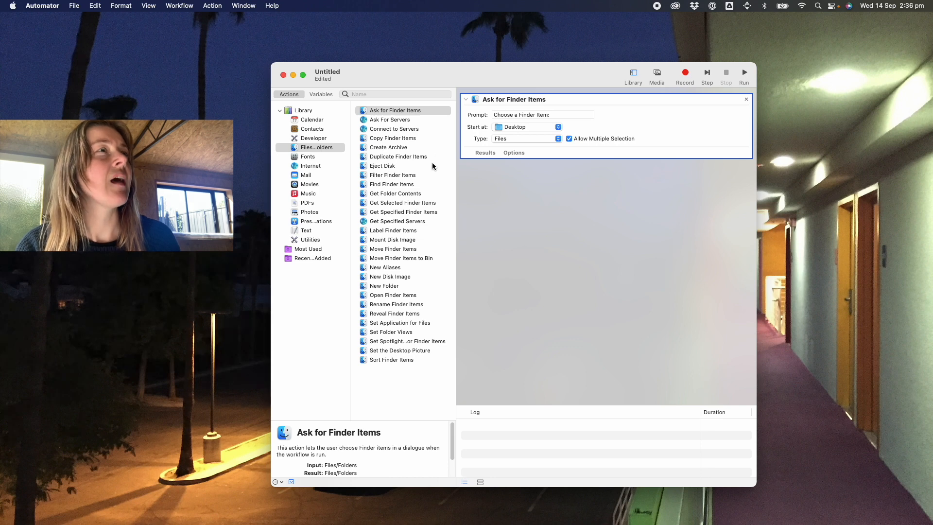
click(315, 147)
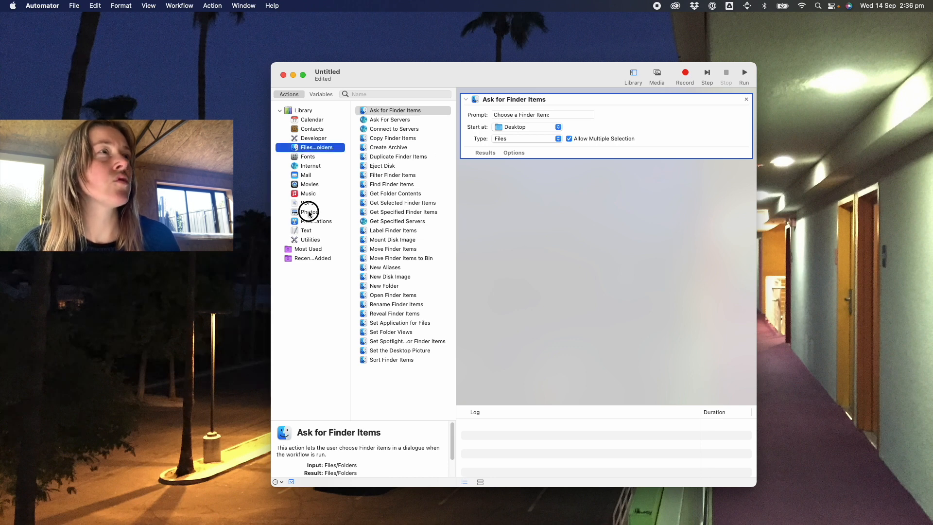
- Add Scale Images (480 px) from Photos, accepting the Copy Finder Items step to keep originals
click(309, 211)
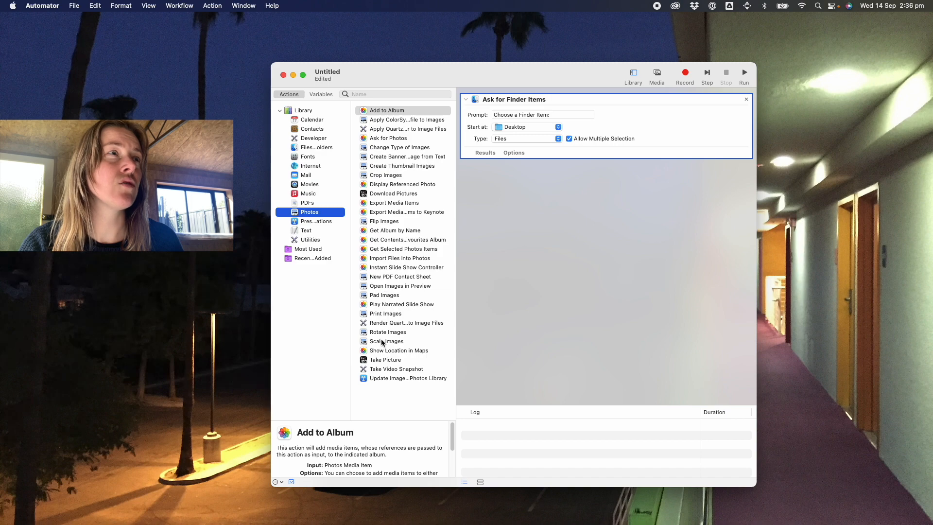
click(385, 110)
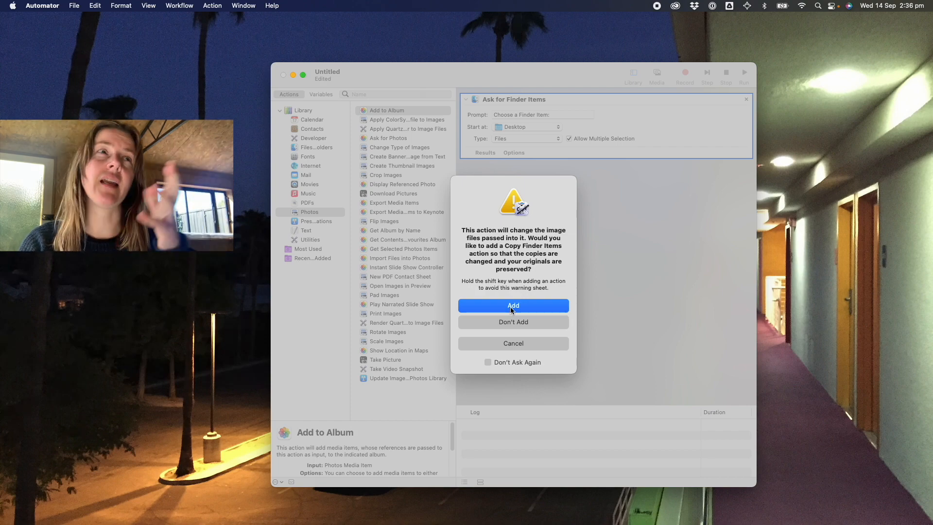
click(513, 305)
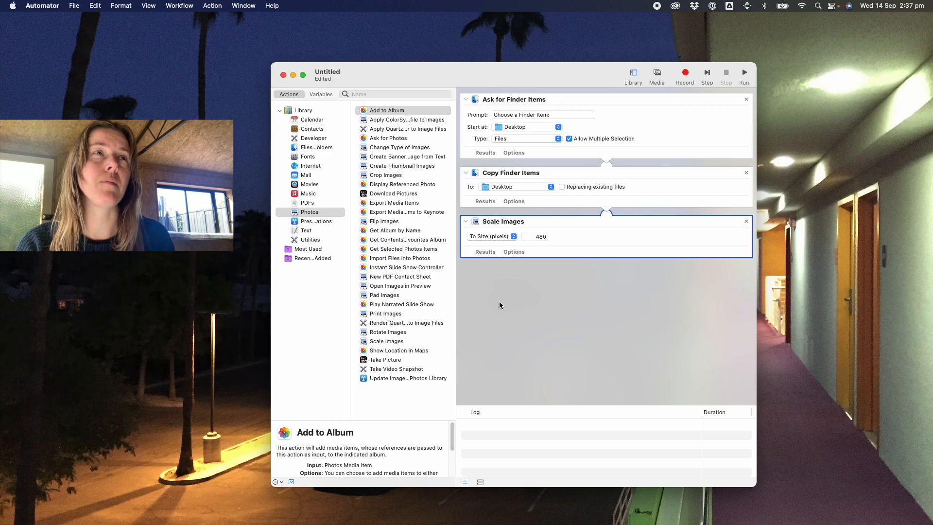
- Set the Copy Finder Items destination to a new Desktop folder named Smaller images
click(515, 186)
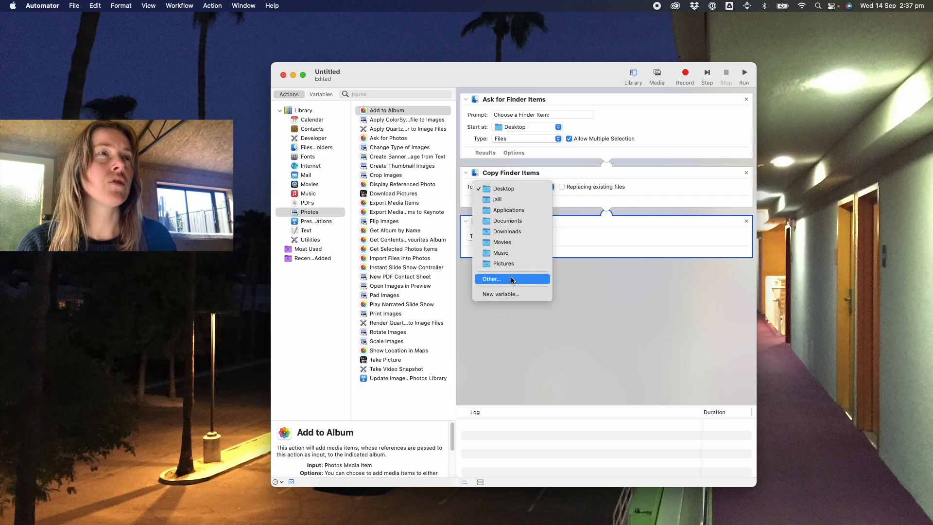
click(490, 279)
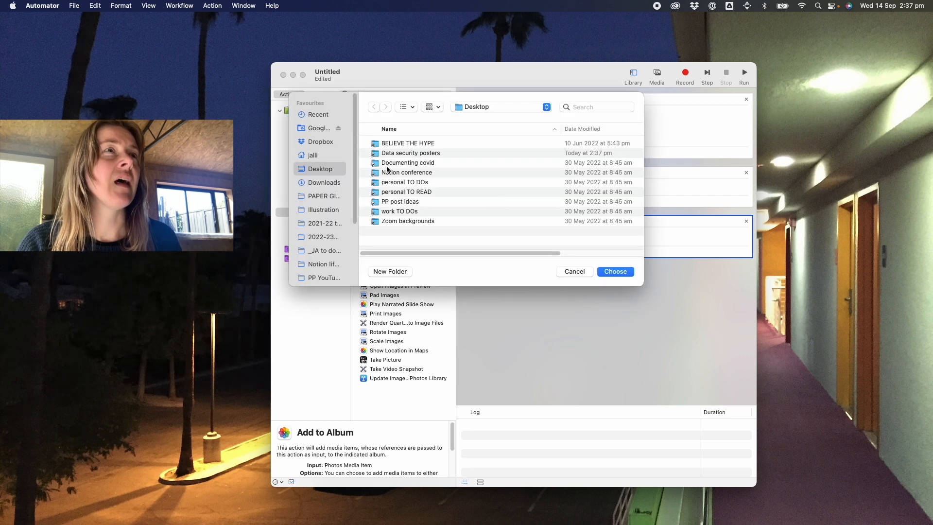
click(391, 271)
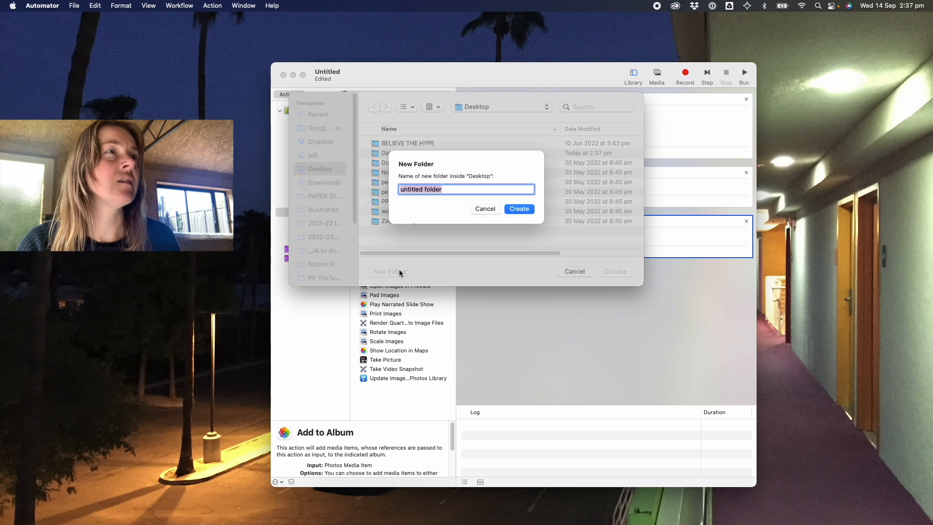
text(Smaller)
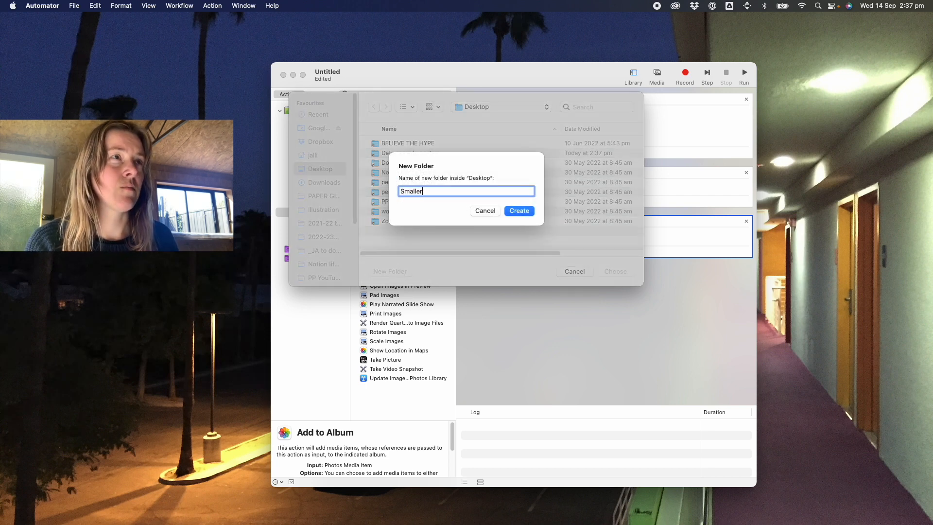
click(518, 211)
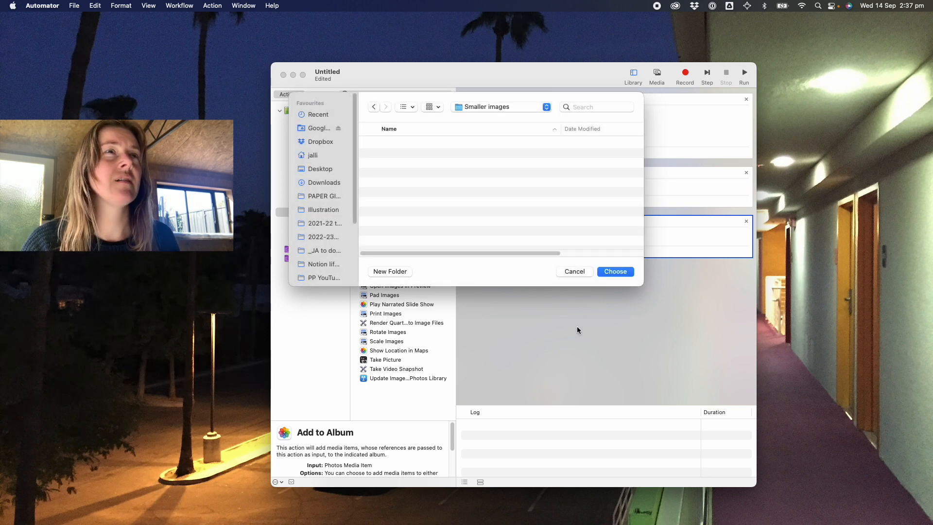
click(614, 271)
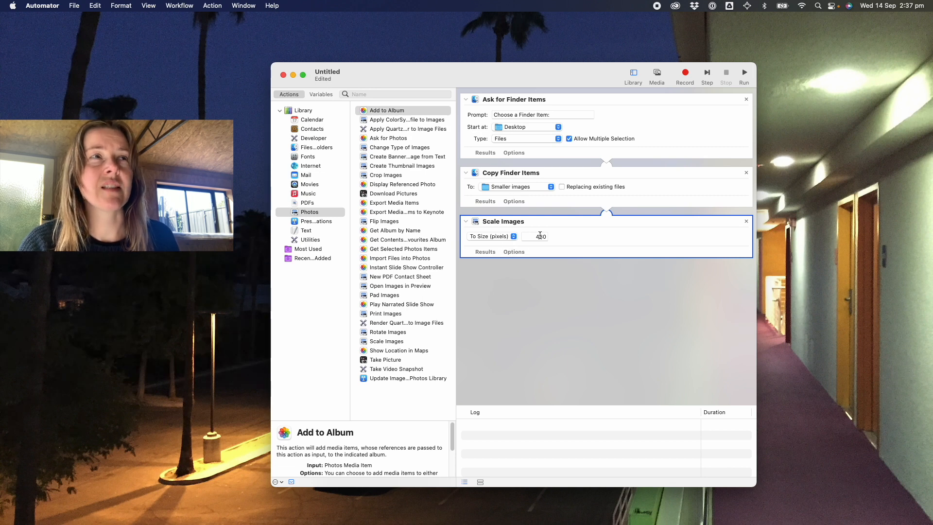
- Change the Scale Images size to 500 pixels and confirm it scales to size rather than percentage
click(535, 236)
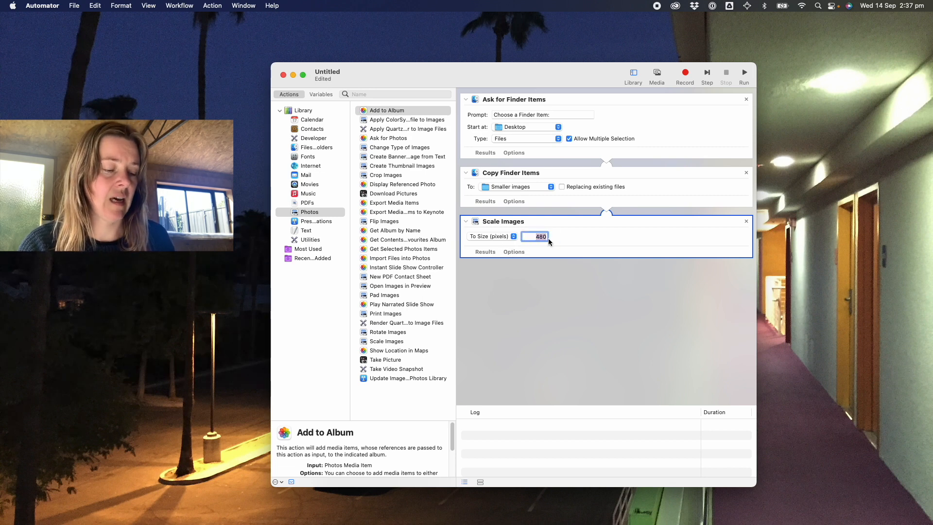
text(500)
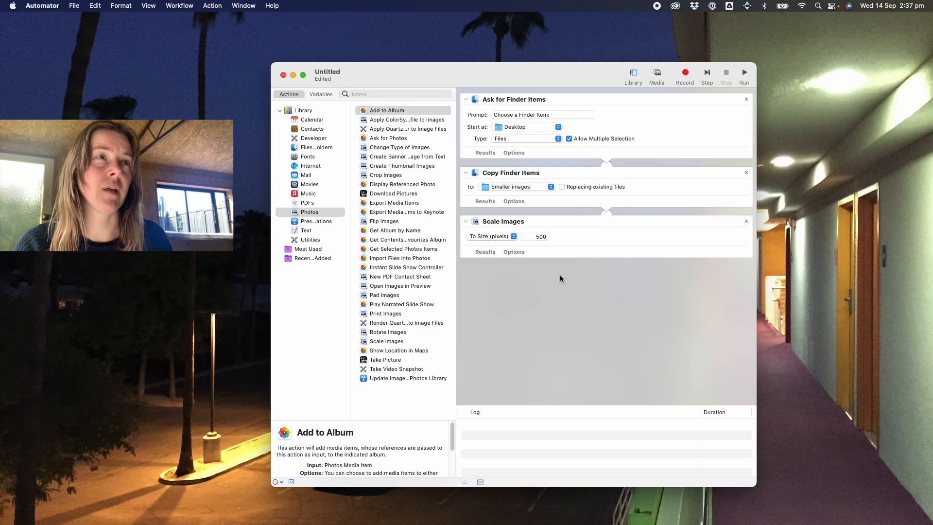
click(487, 236)
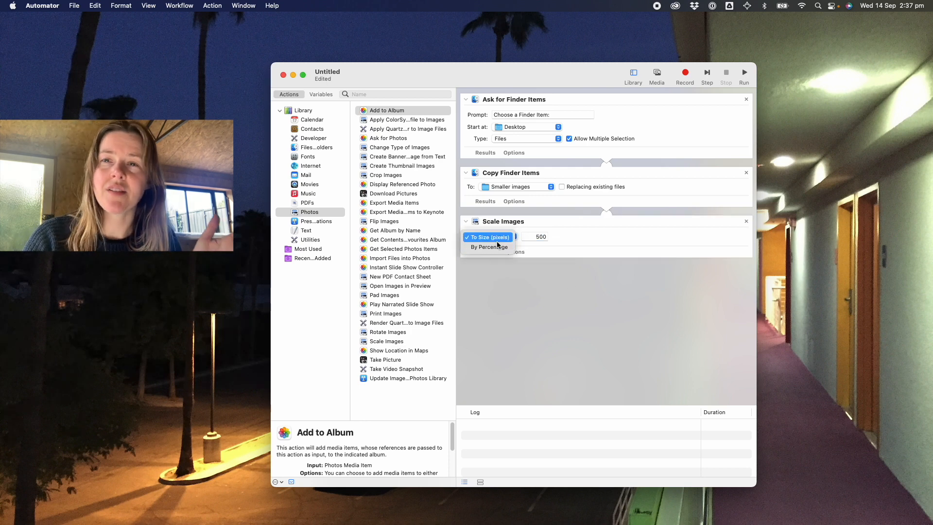
click(488, 237)
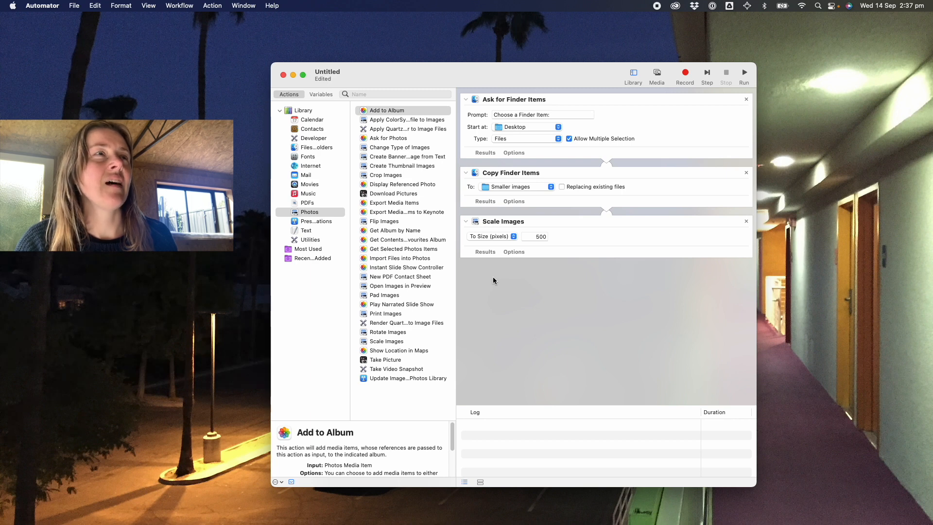
mouse_move(545, 231)
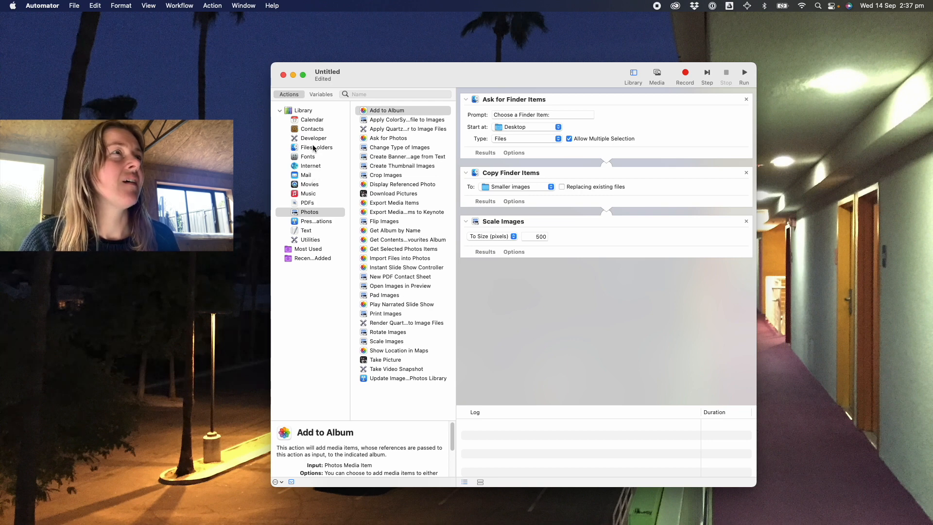
click(314, 147)
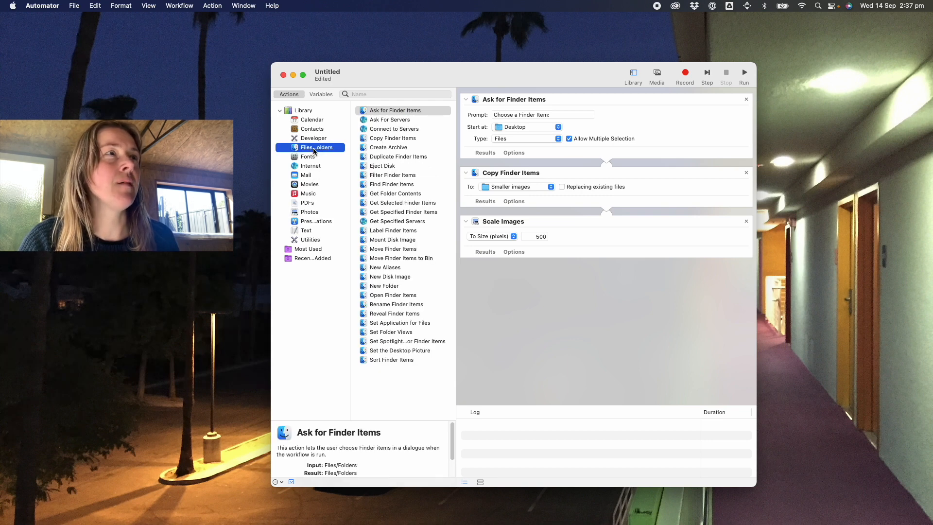
mouse_move(384, 306)
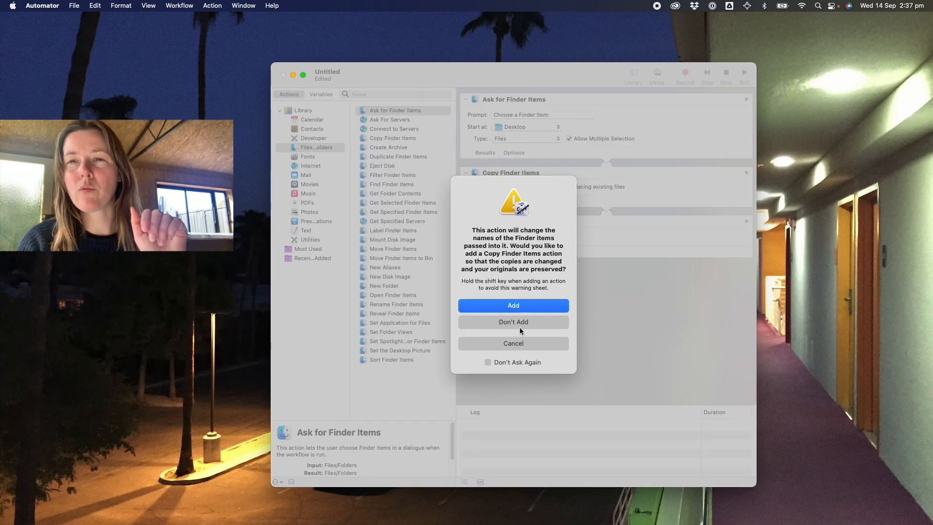
- Add Rename Finder Items without another copy step, set to Add Text _small500x after name
click(513, 305)
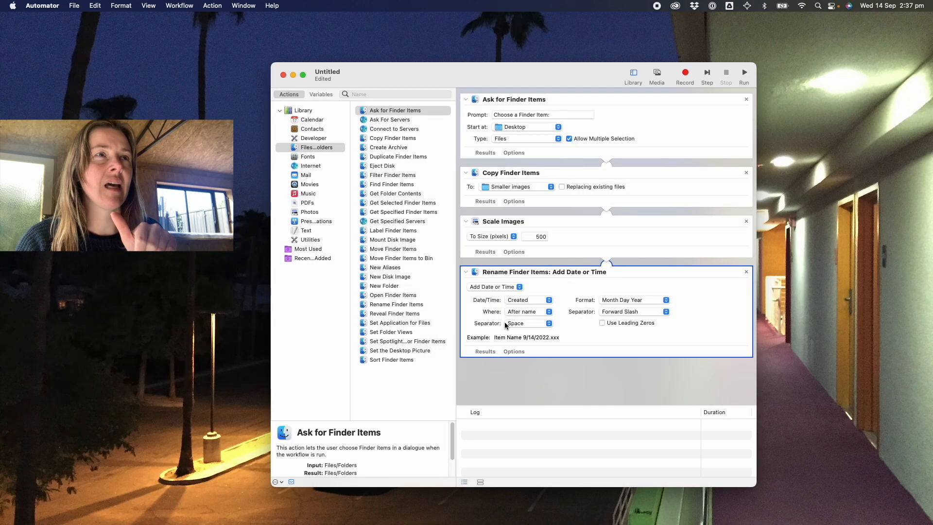
click(495, 285)
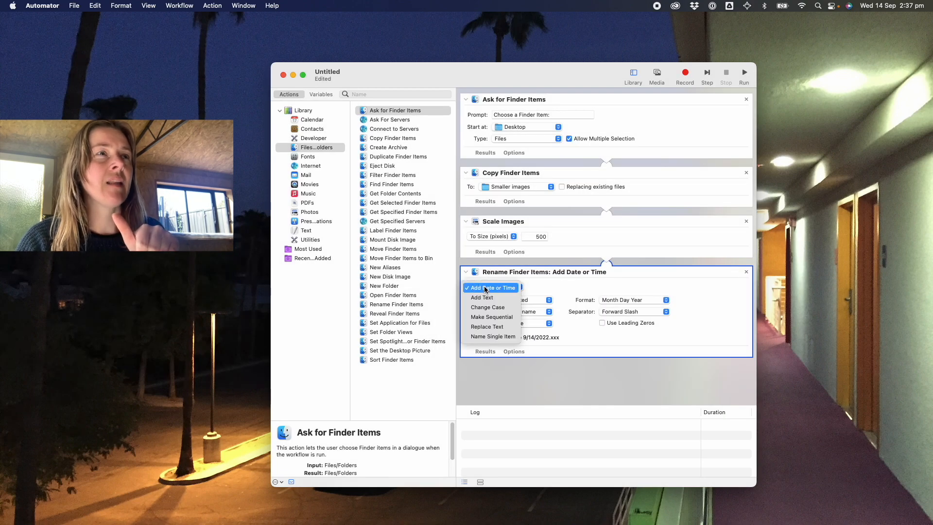
mouse_move(482, 297)
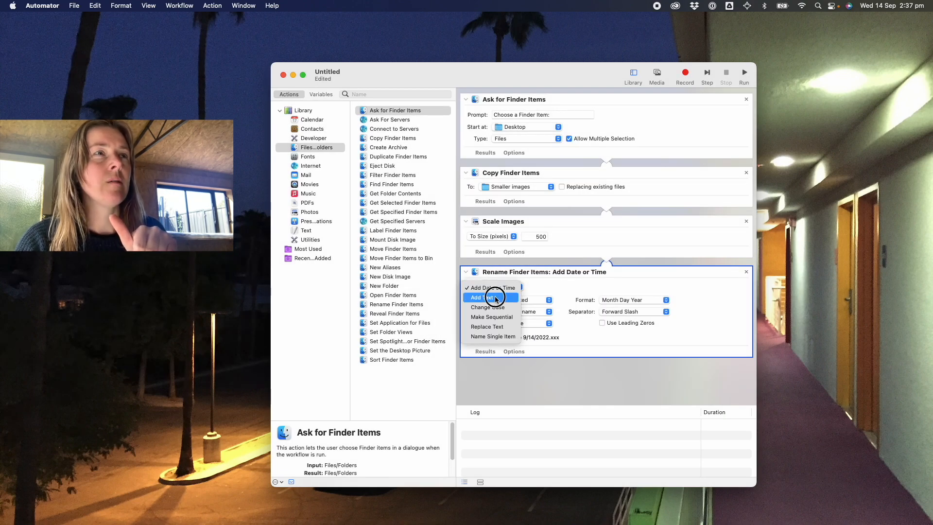
click(482, 297)
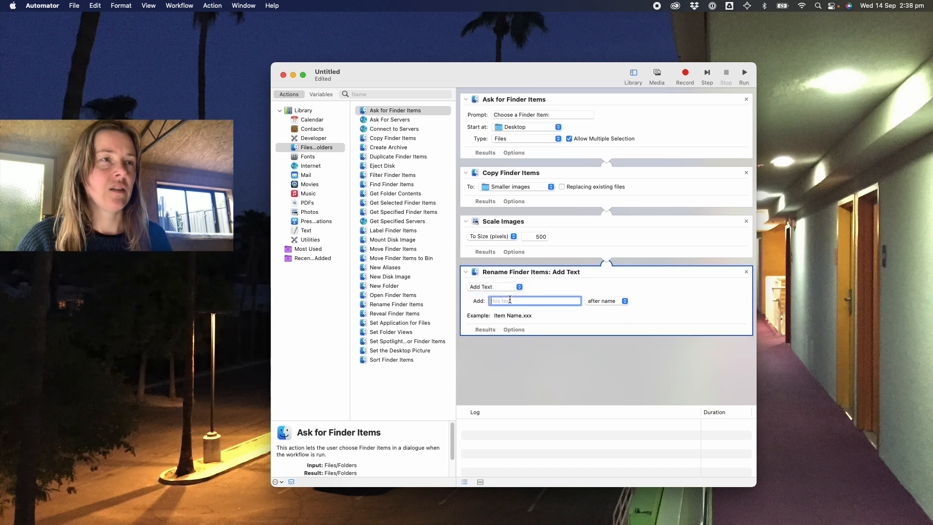
text(_)
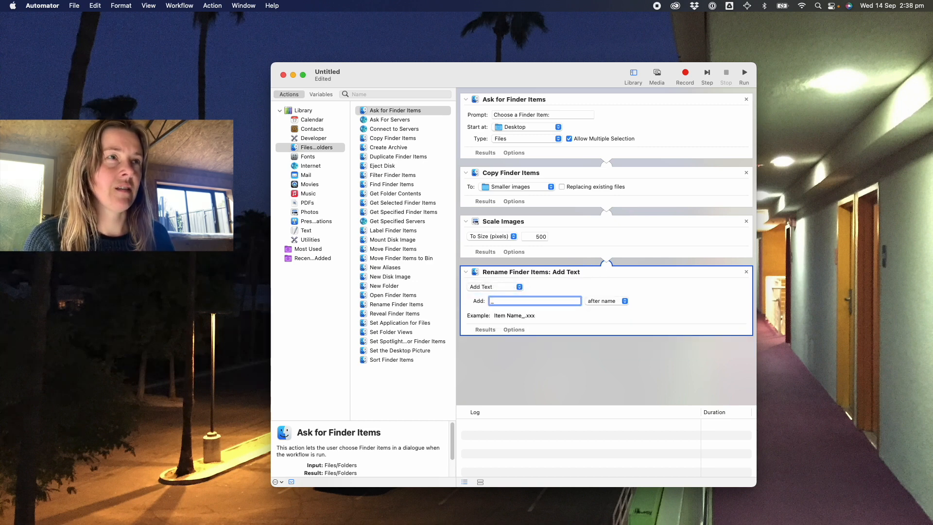
text(_599)
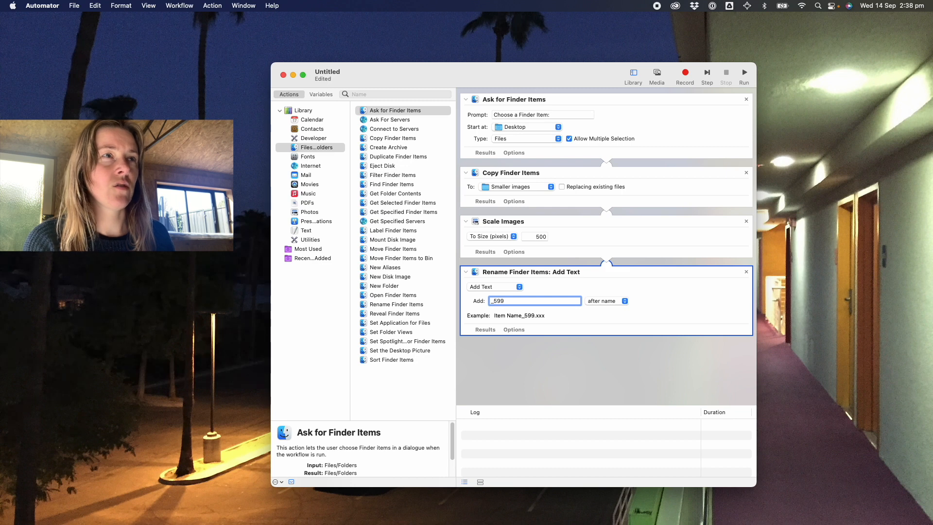
text(_500x)
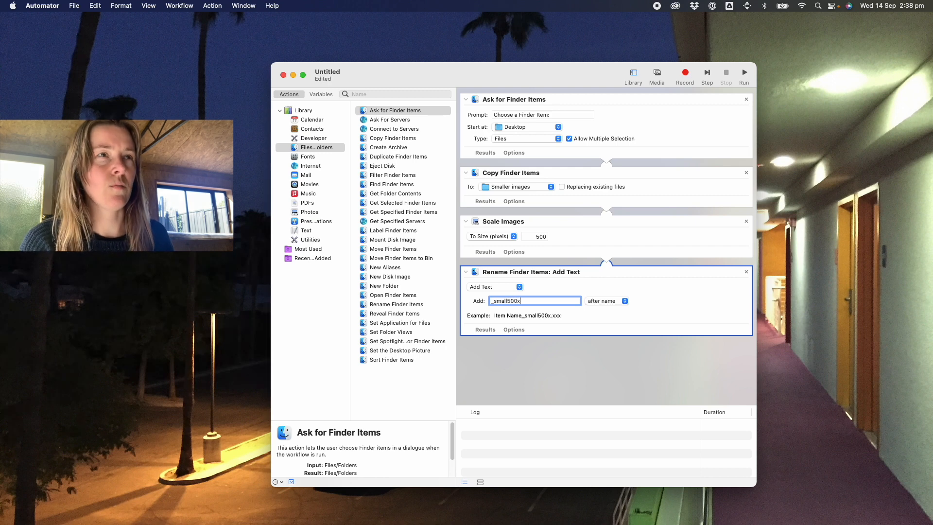
click(605, 301)
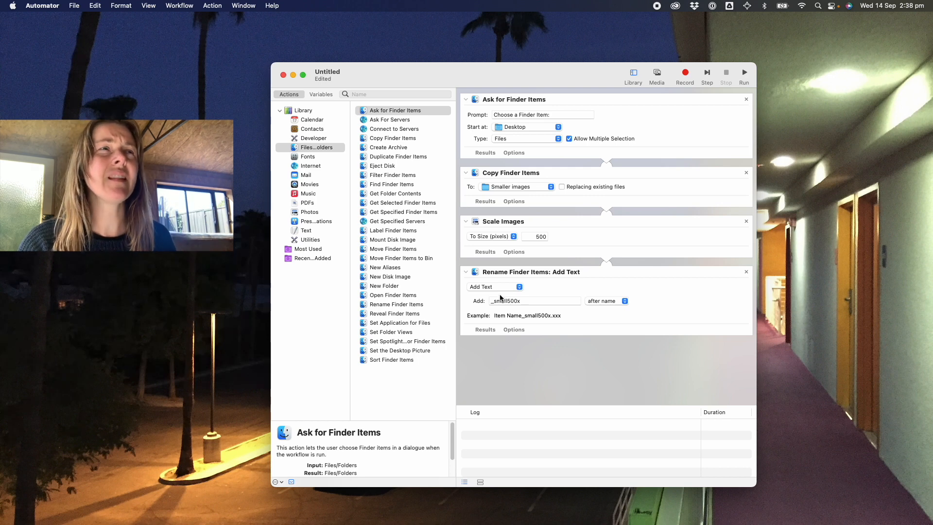
- Review the rename option list and leave Add Text unchanged
click(494, 286)
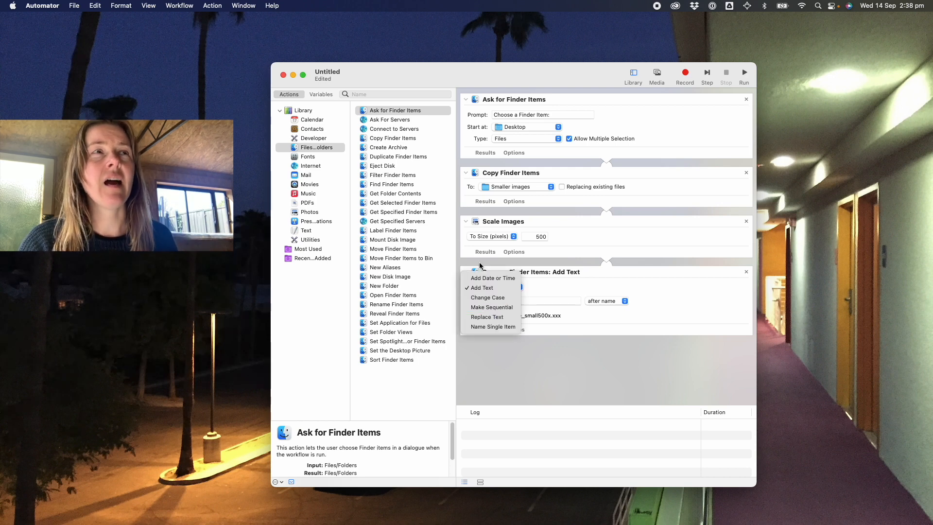
mouse_move(489, 307)
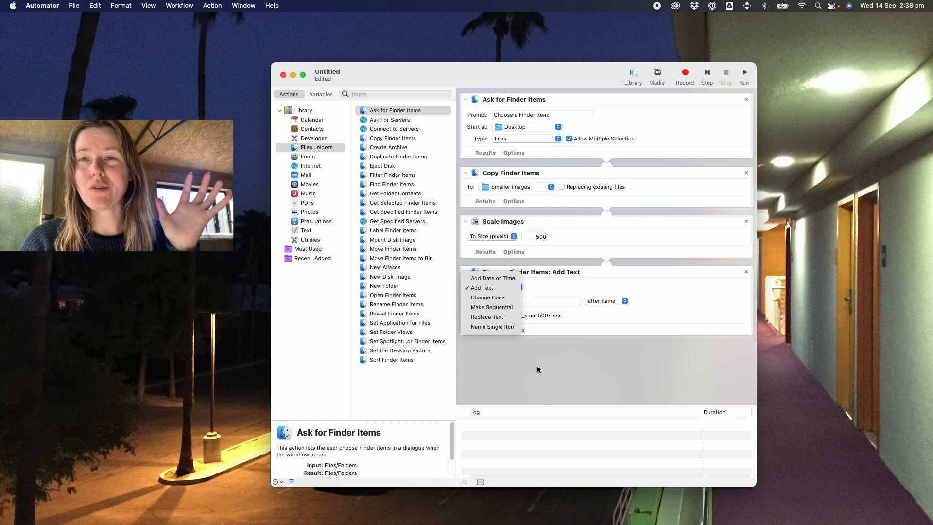
click(481, 288)
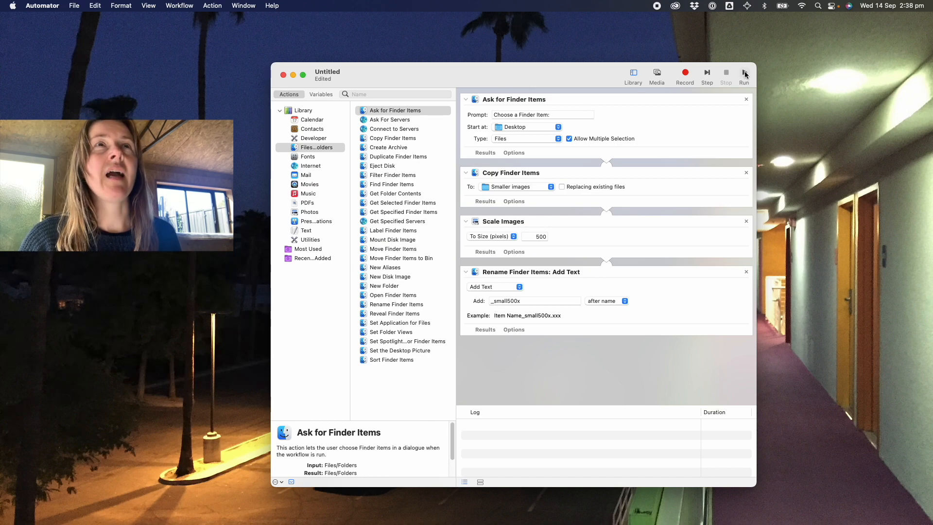
- Run the workflow on all photos chosen from Fashion stuff > New clothes
click(744, 73)
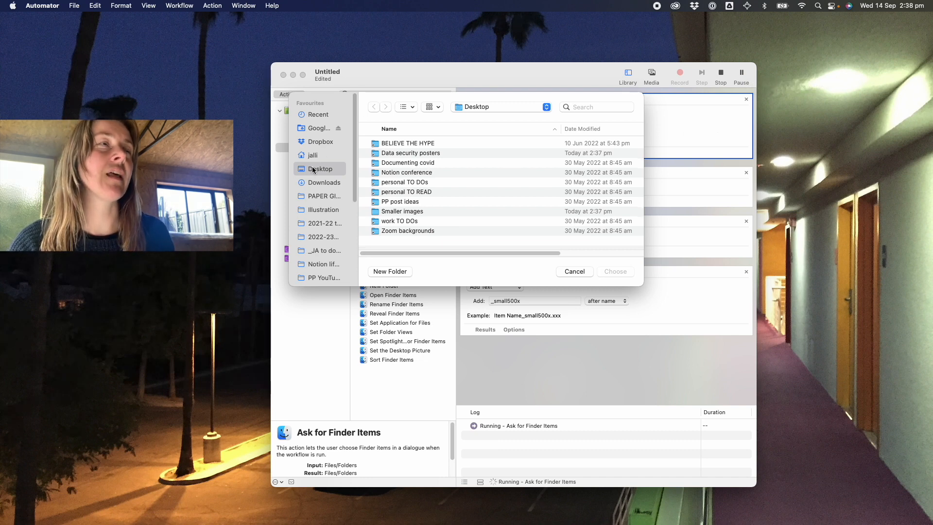
mouse_move(361, 216)
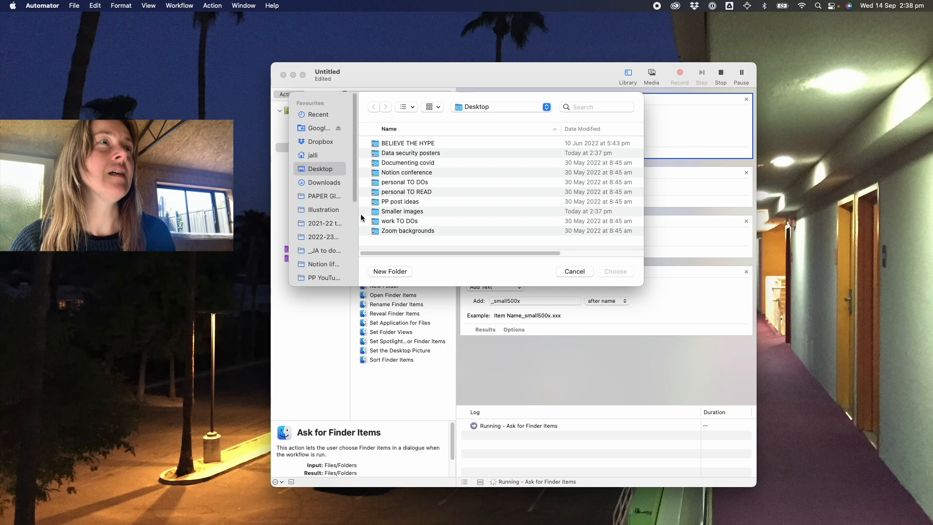
click(320, 141)
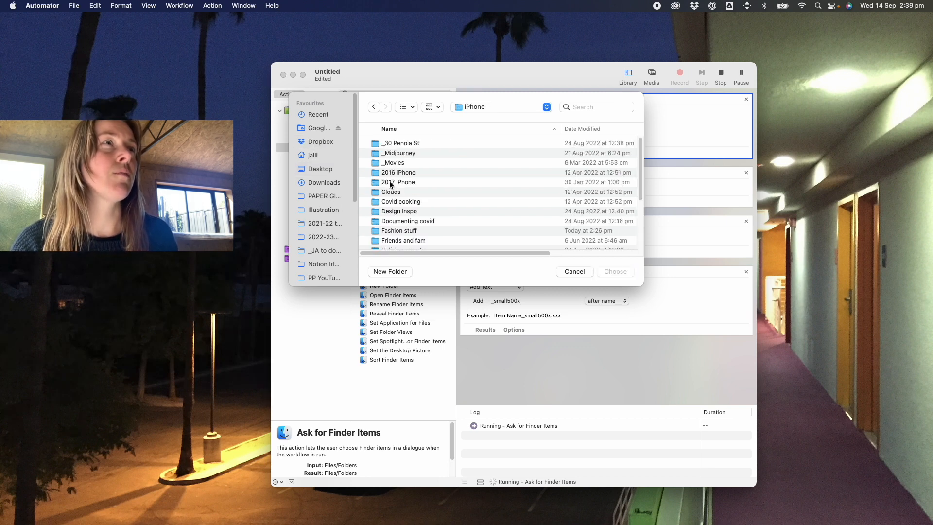
double_click(399, 231)
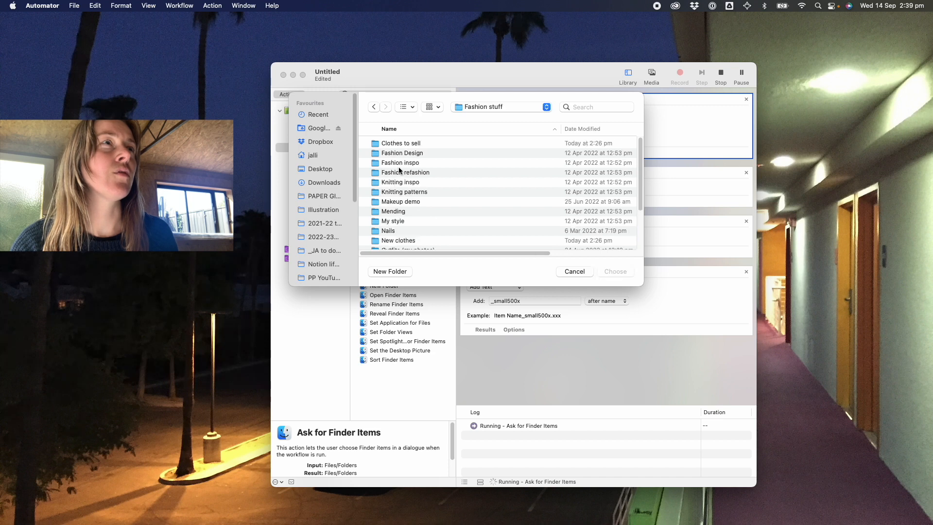
double_click(397, 240)
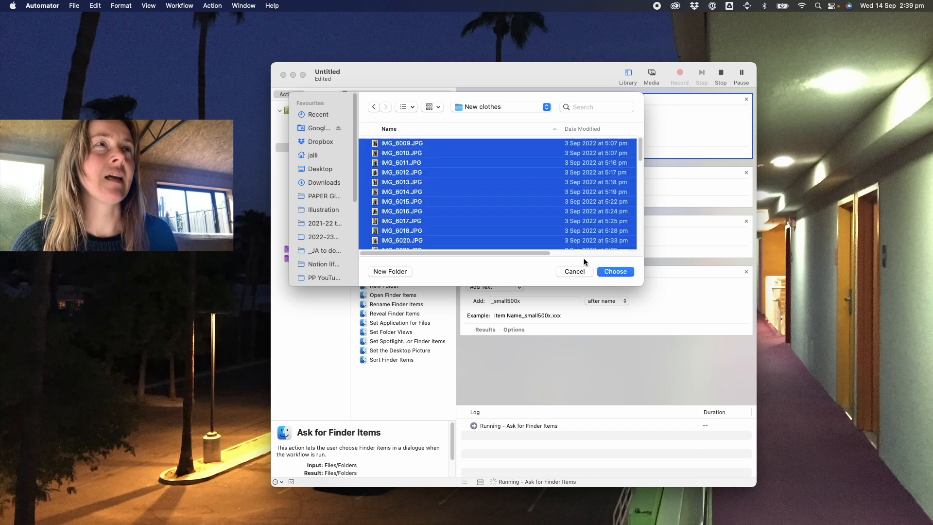
click(614, 271)
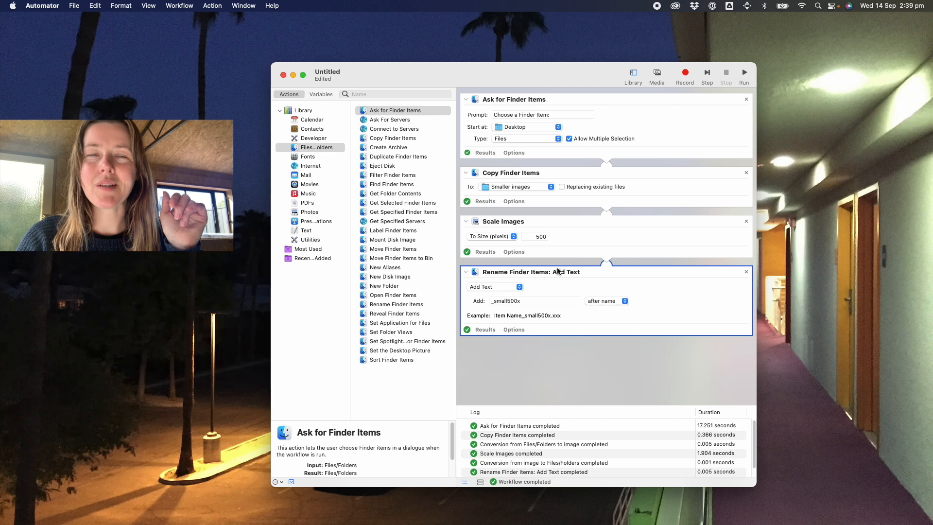
mouse_move(547, 360)
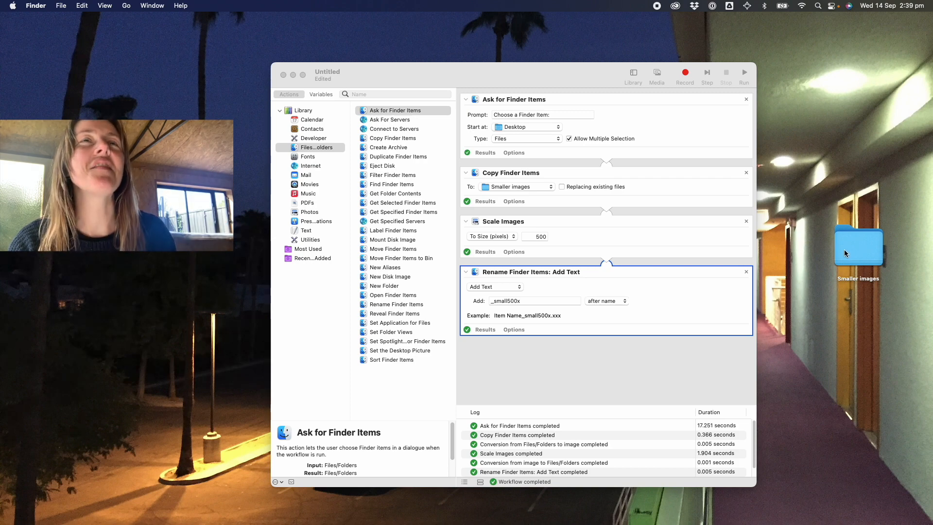
click(857, 244)
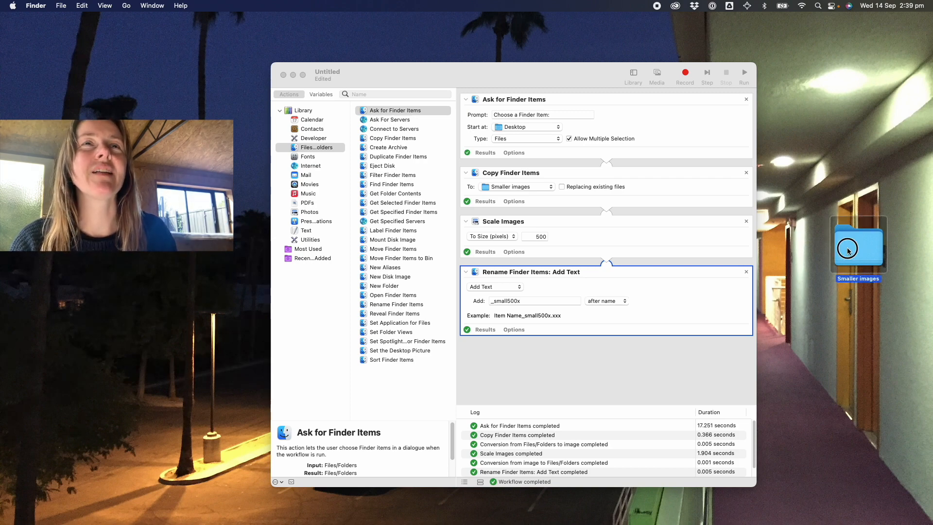
double_click(857, 244)
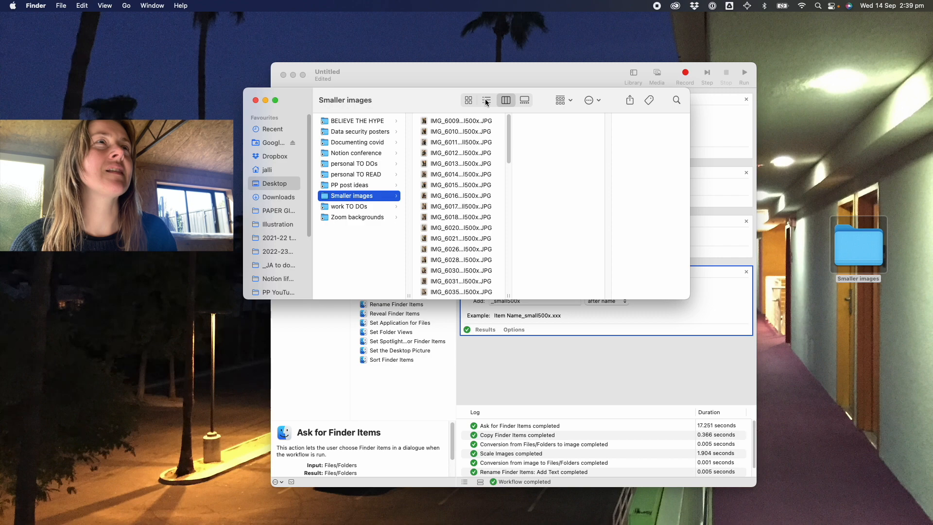
click(486, 101)
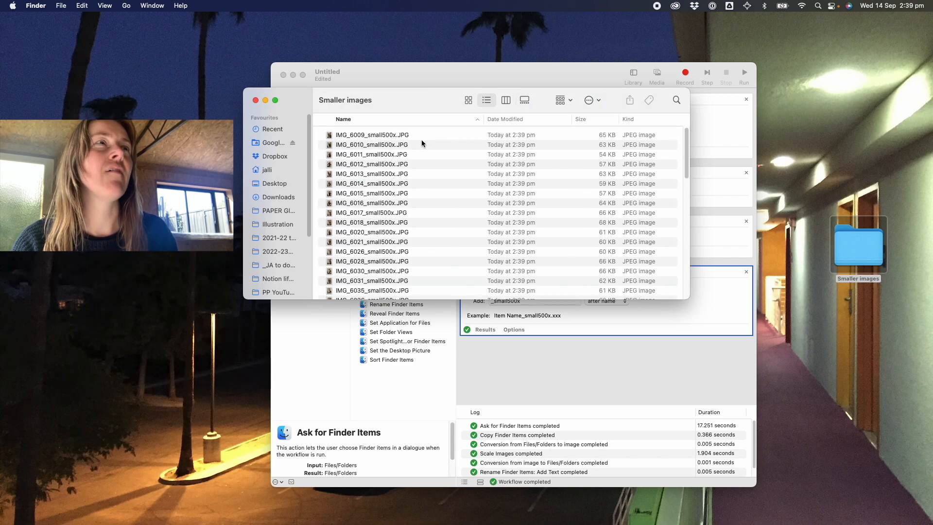
click(371, 133)
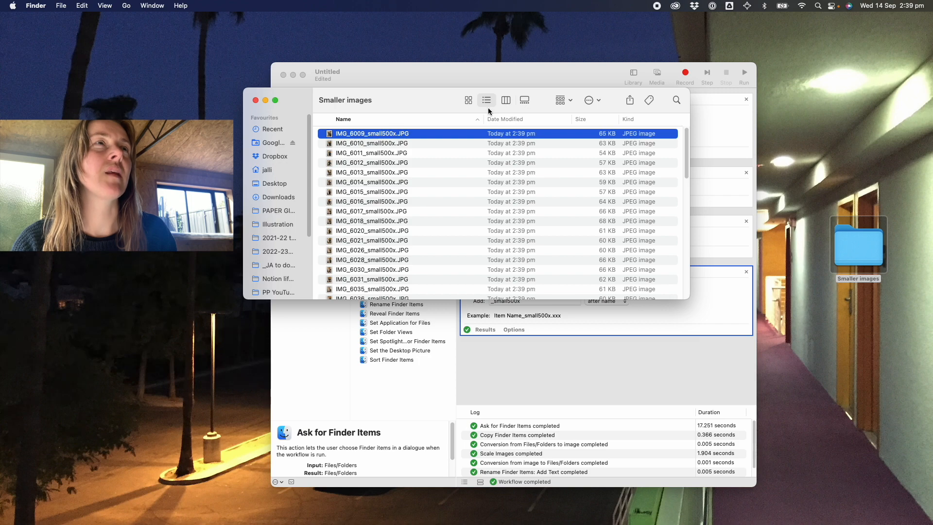
click(505, 100)
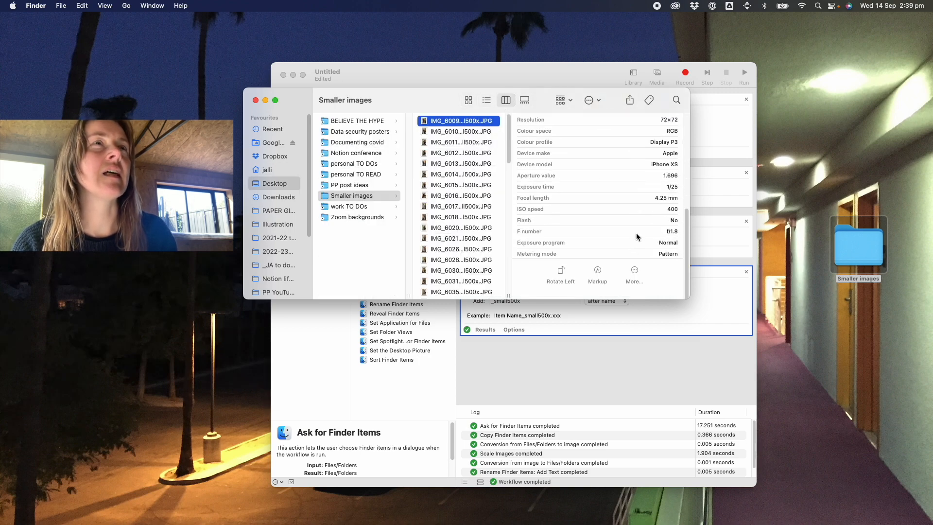
click(664, 123)
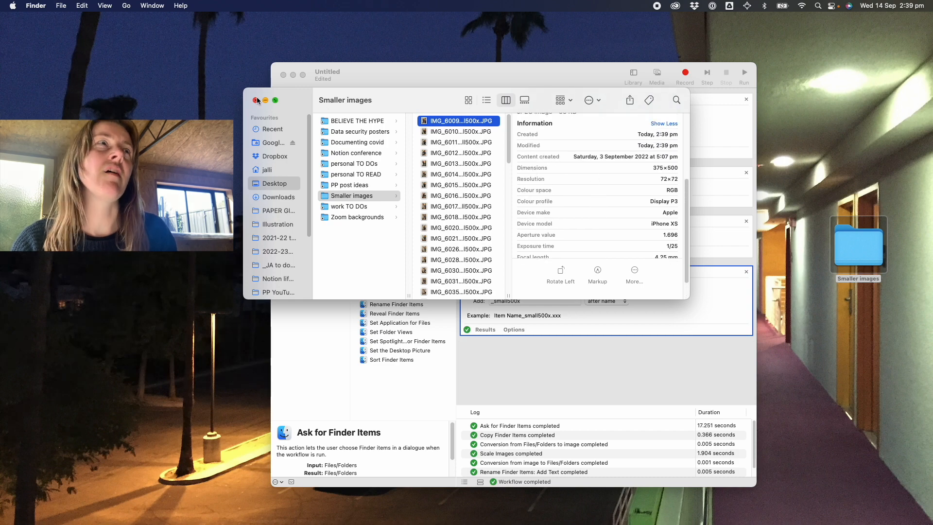
click(256, 99)
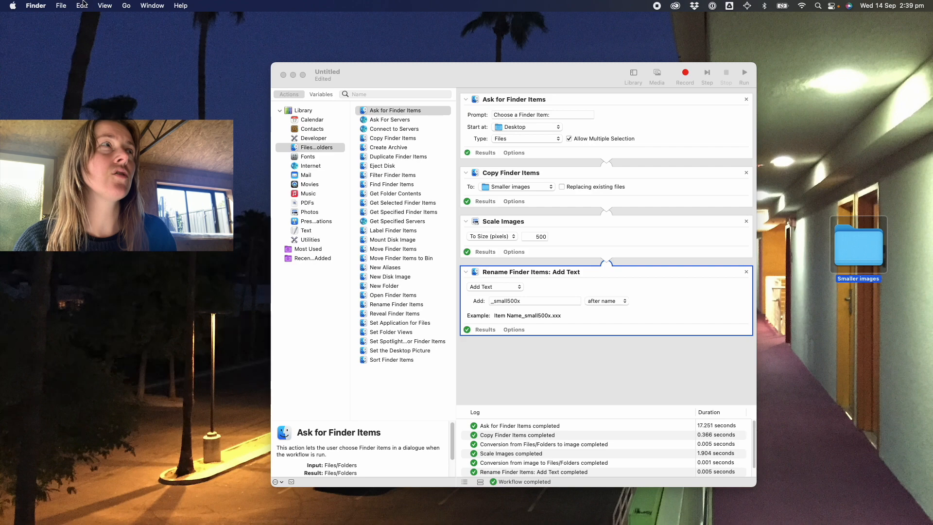
- Save the workflow to the Desktop as Make images 500x
click(365, 75)
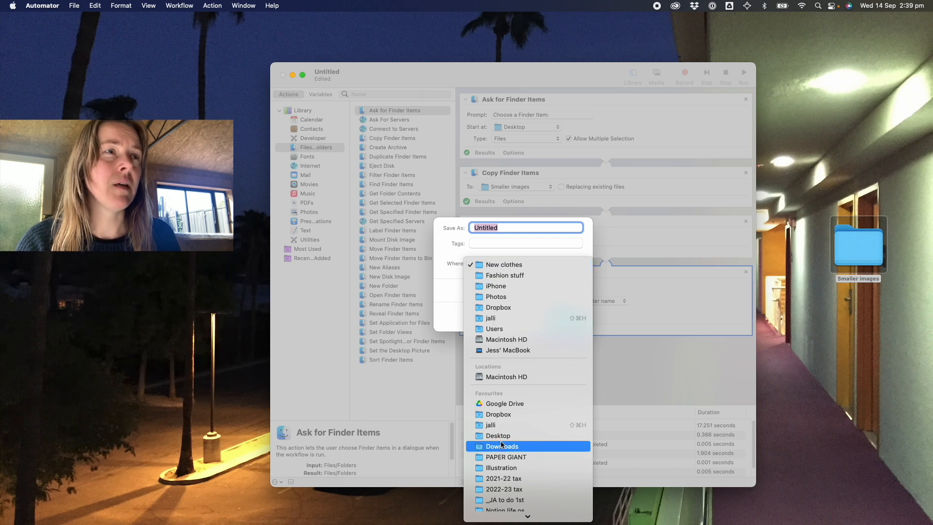
text(S)
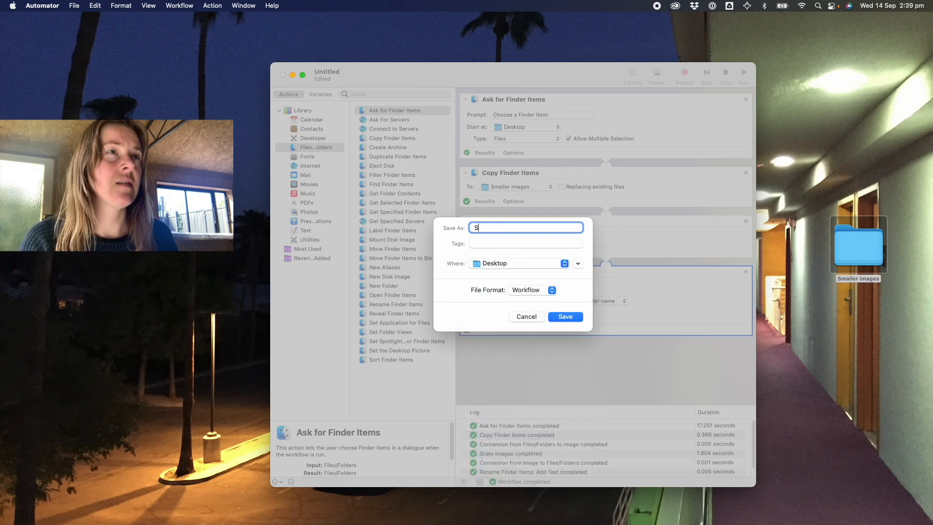
text(Make images)
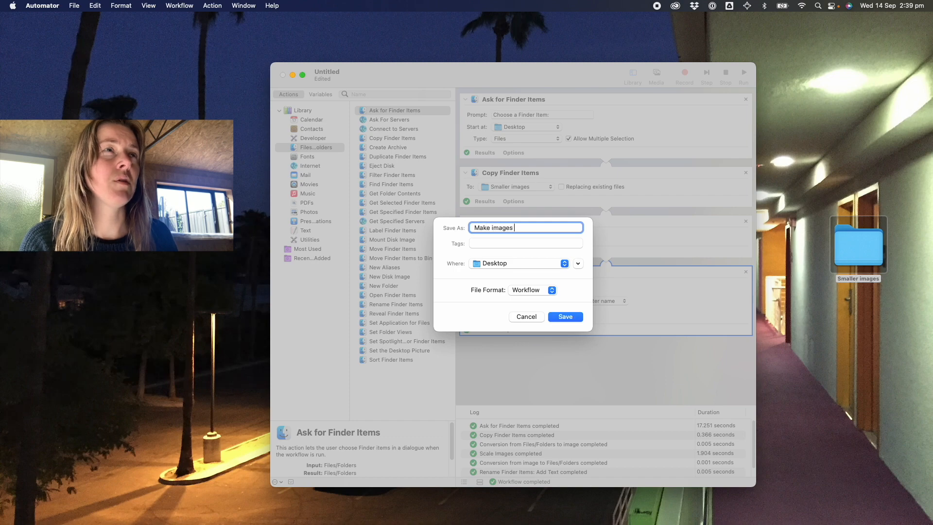
click(563, 316)
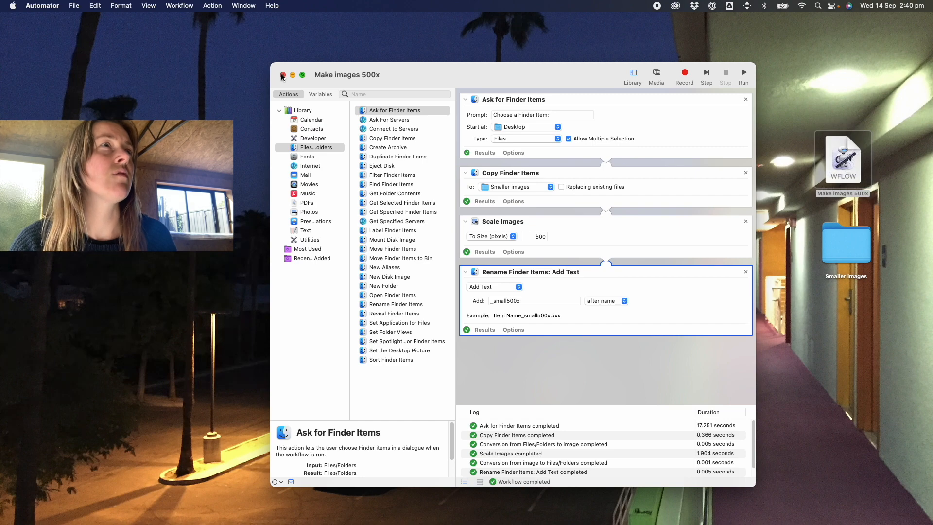
- Close the workflow and reopen Make images 500x from the Desktop
click(282, 75)
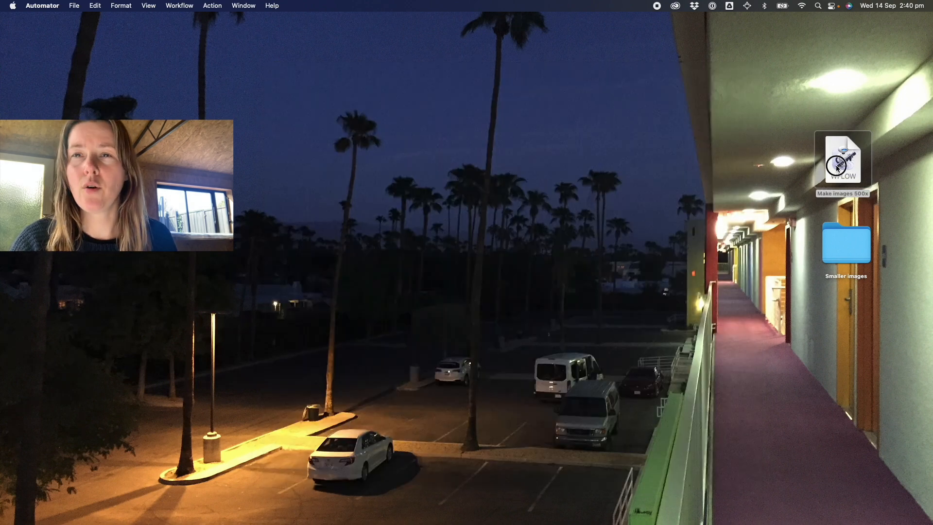
double_click(841, 158)
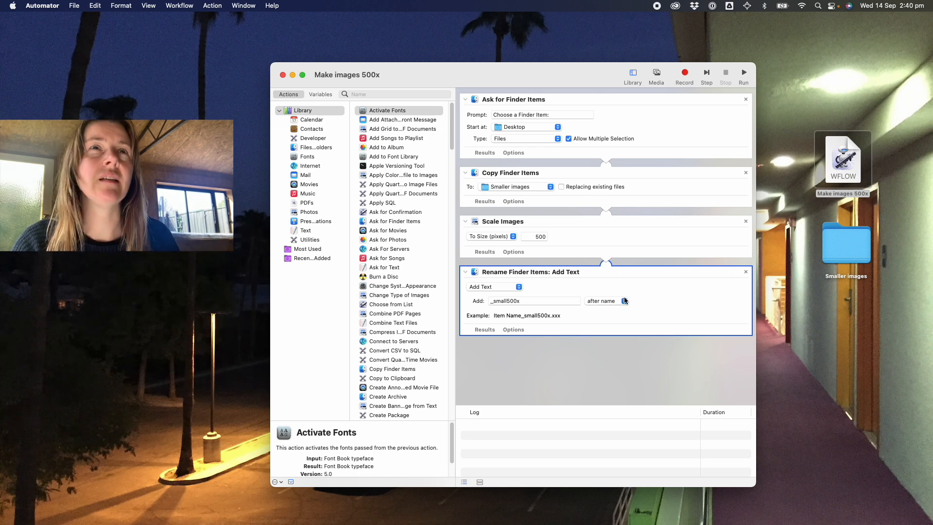
mouse_move(482, 261)
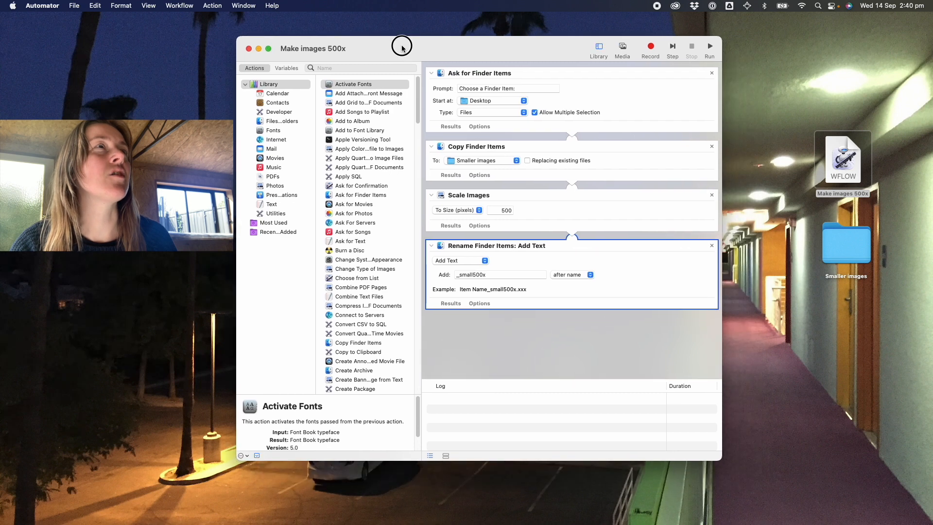
mouse_move(421, 184)
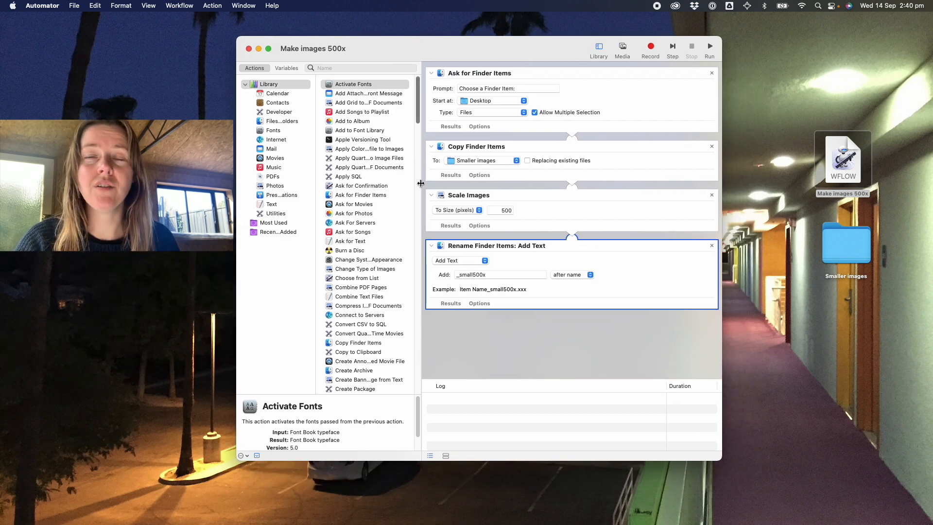